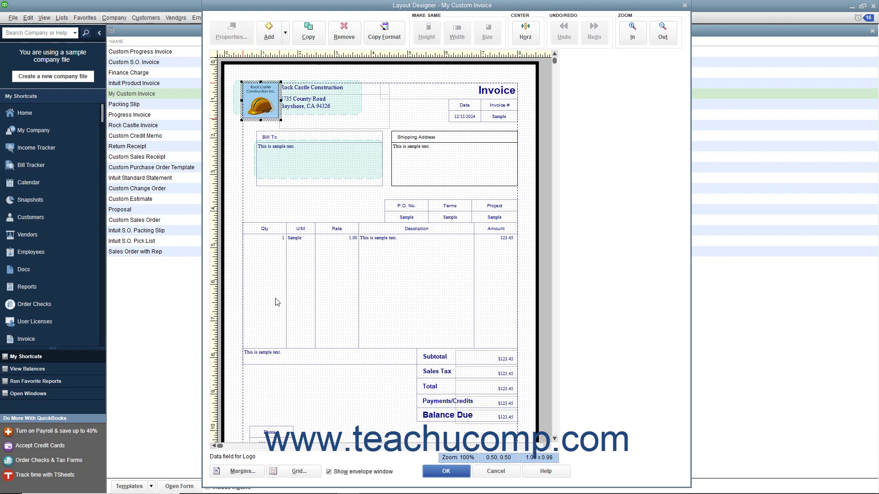
mouse_move(252, 198)
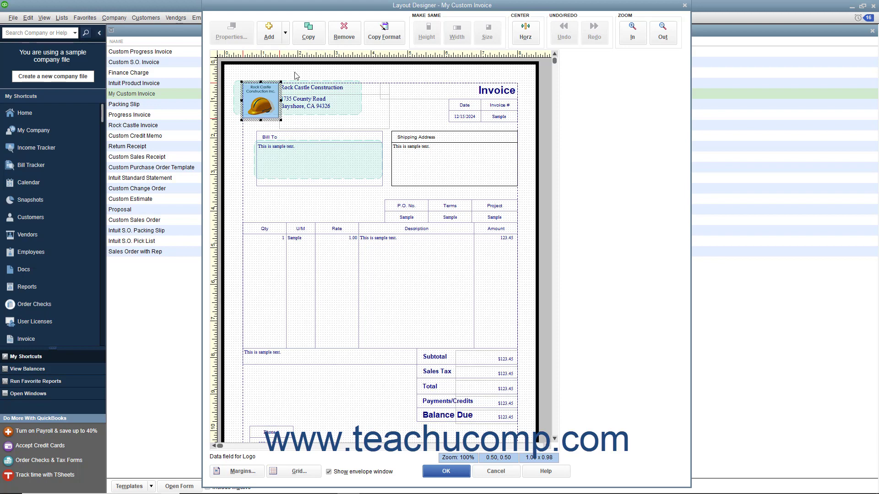
mouse_move(282, 77)
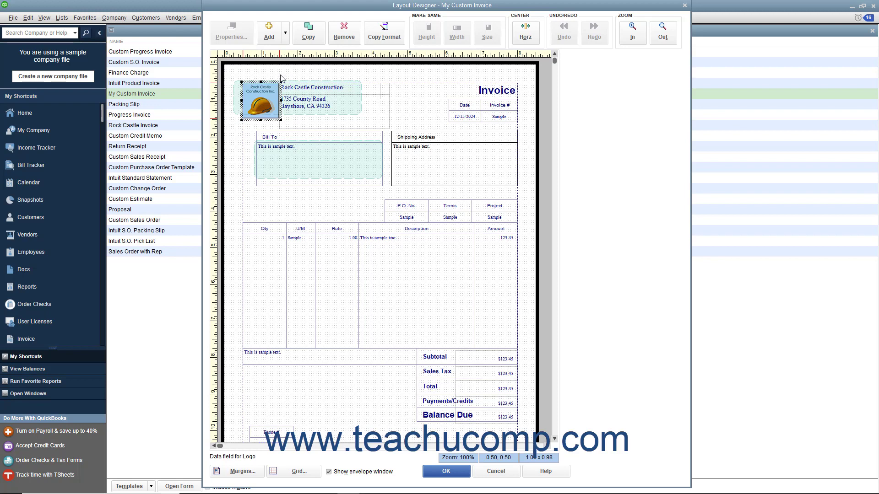
mouse_move(342, 235)
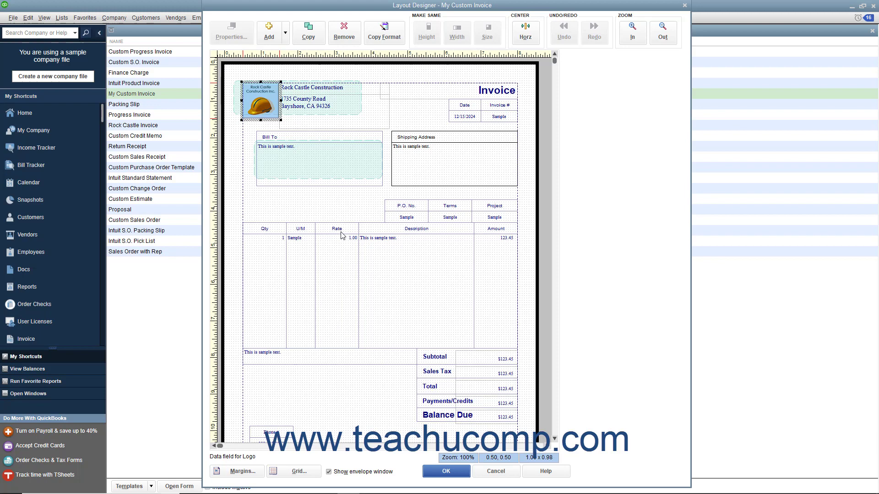
mouse_move(530, 252)
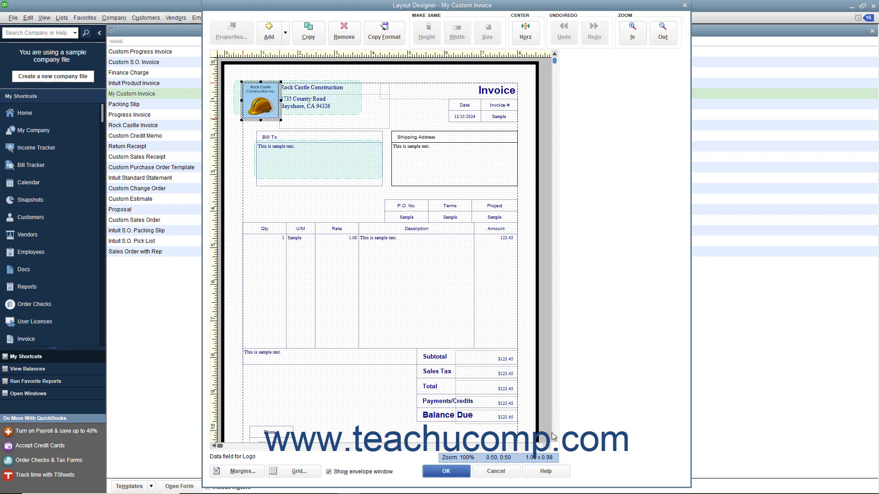
Zoom in on the invoice layout, then restore the normal view size
scroll("down", 3)
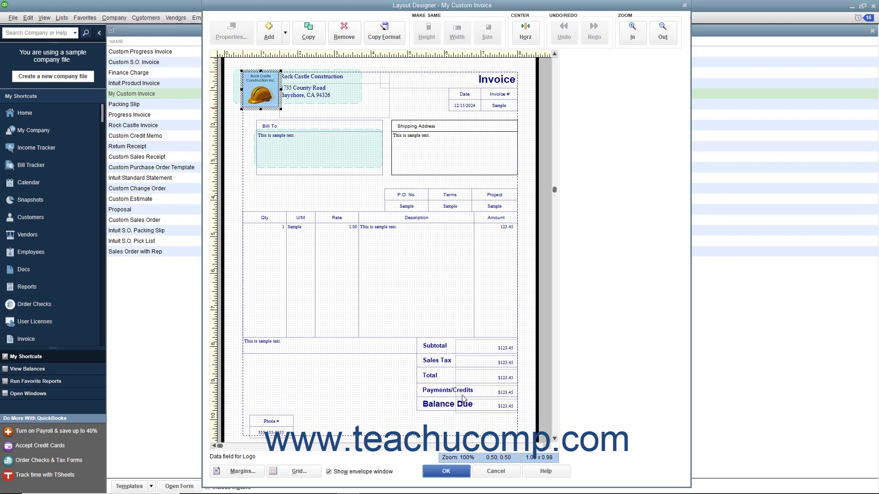
mouse_move(414, 180)
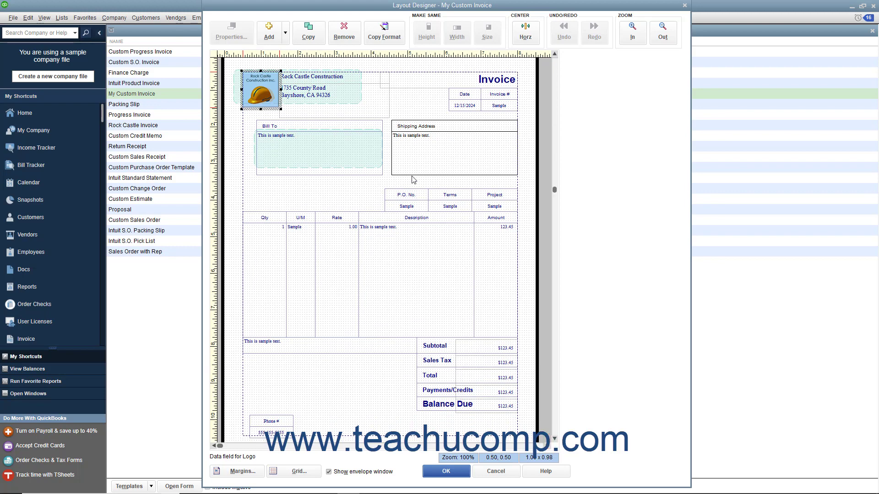
mouse_move(240, 32)
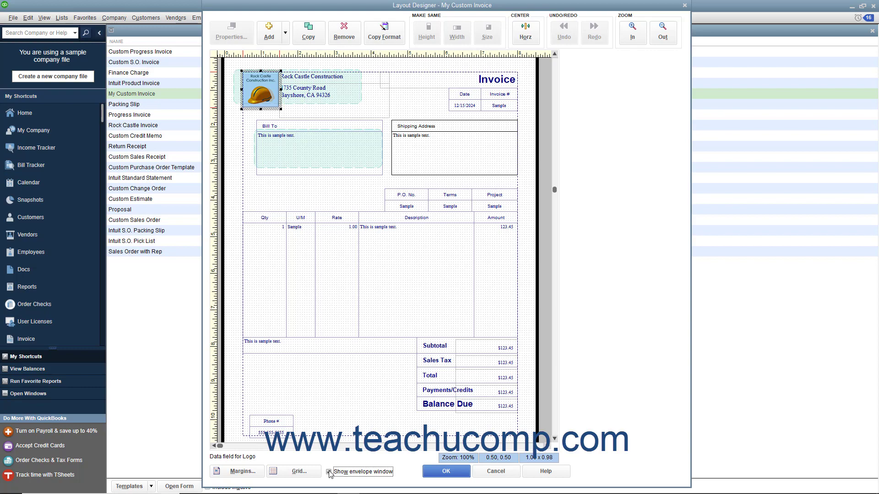
left_click(328, 471)
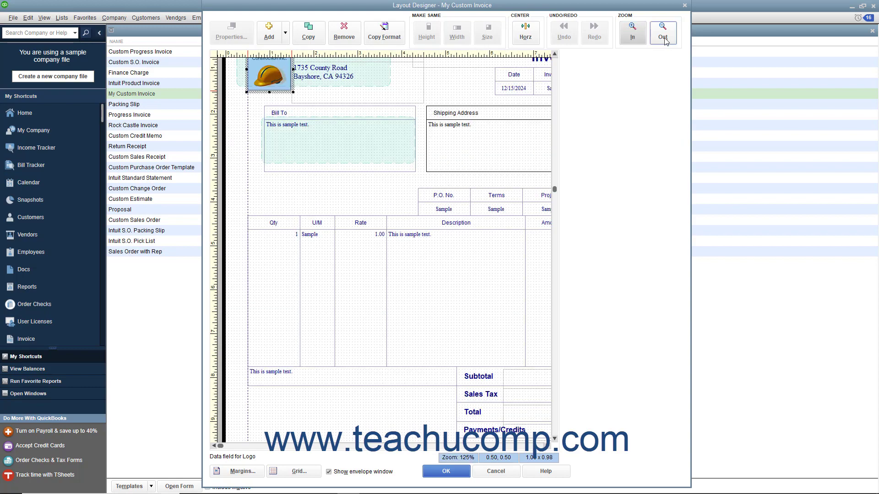
left_click(662, 32)
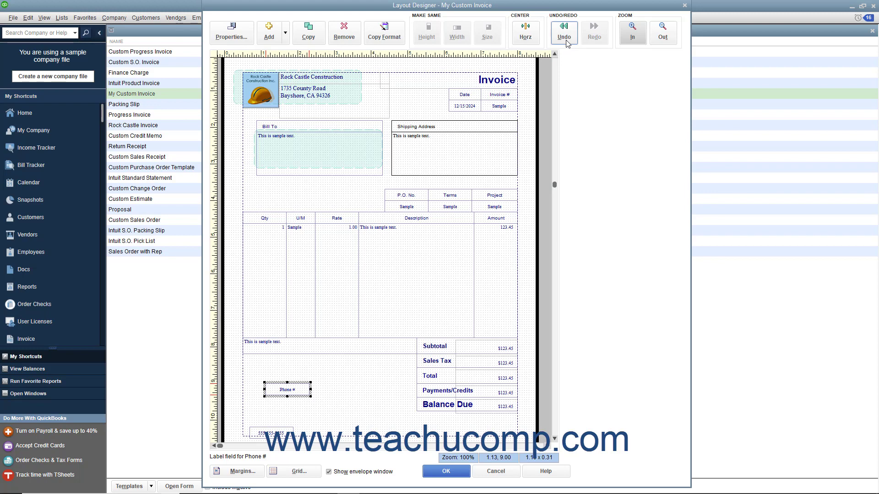
Undo, redo, then undo the Phone # label move, returning it to its original spot
left_click(562, 32)
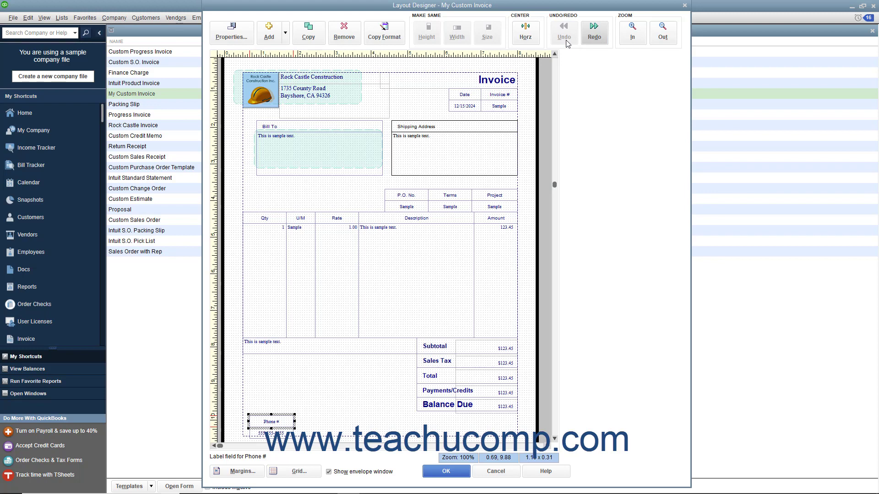
left_click(593, 32)
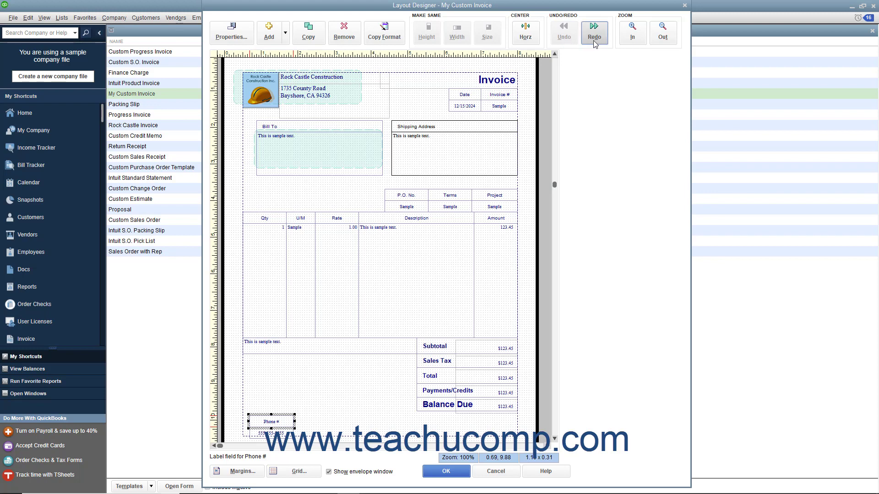
left_click(593, 32)
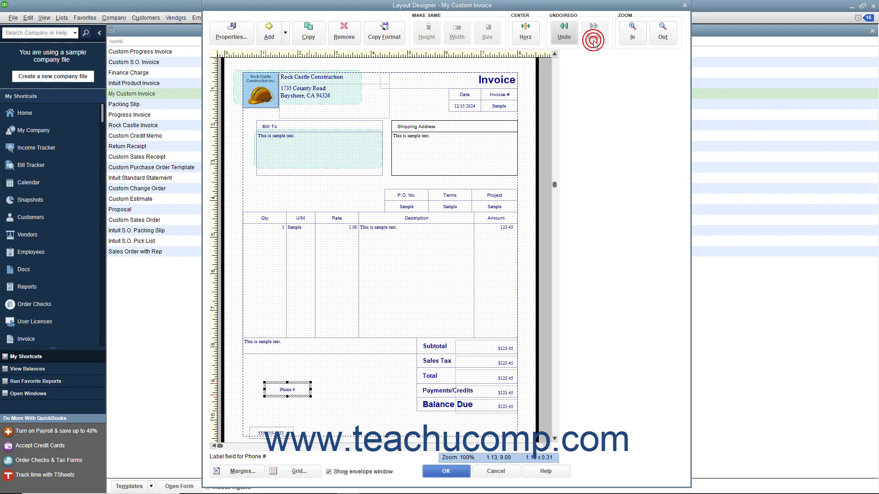
left_click(563, 32)
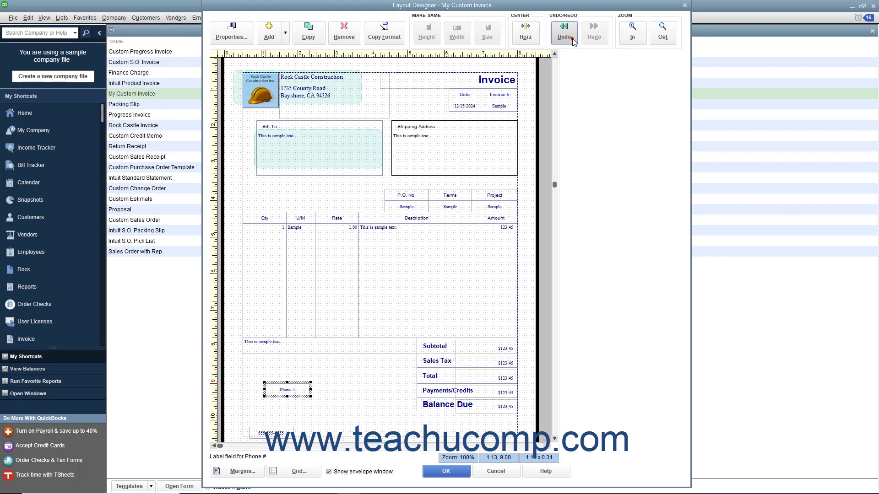
left_click(562, 32)
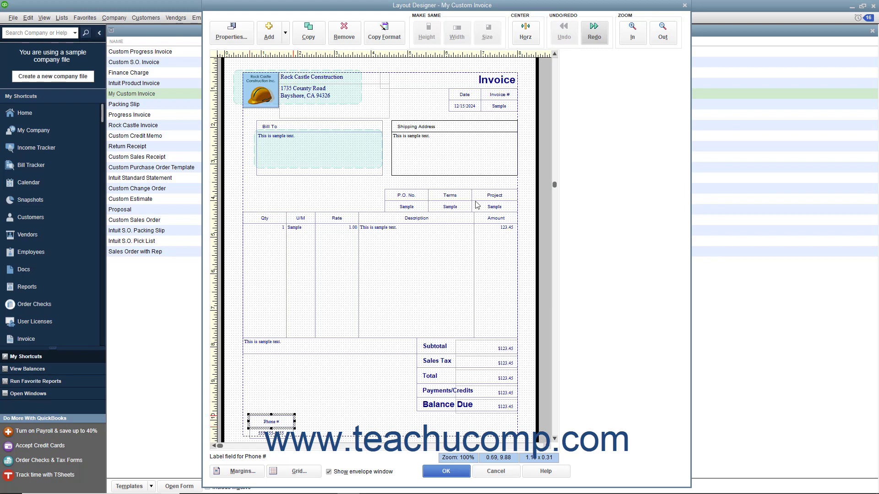